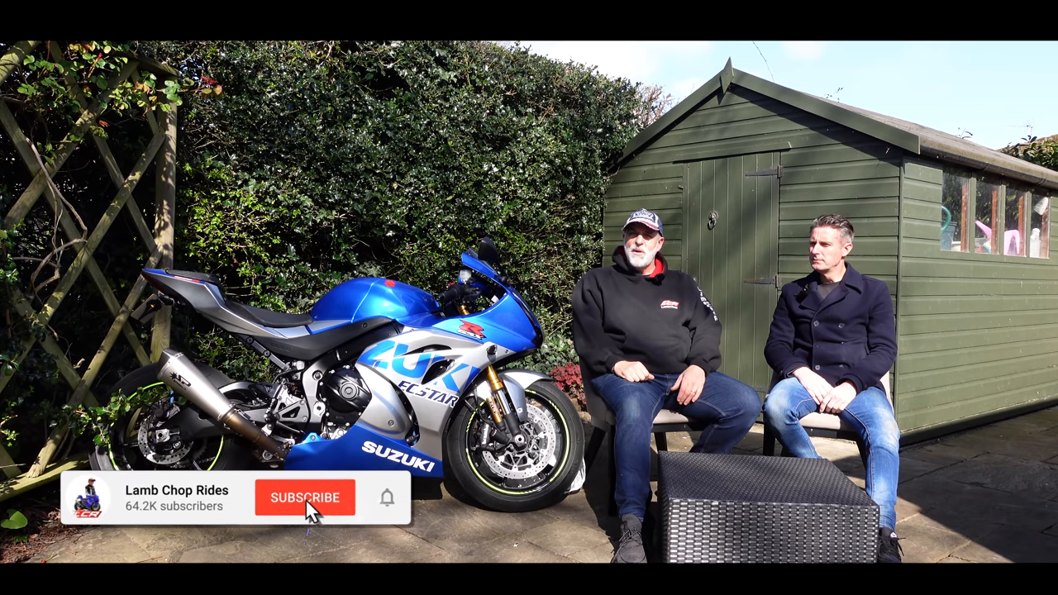
{"action": "left_click", "coordinate": [305, 496]}
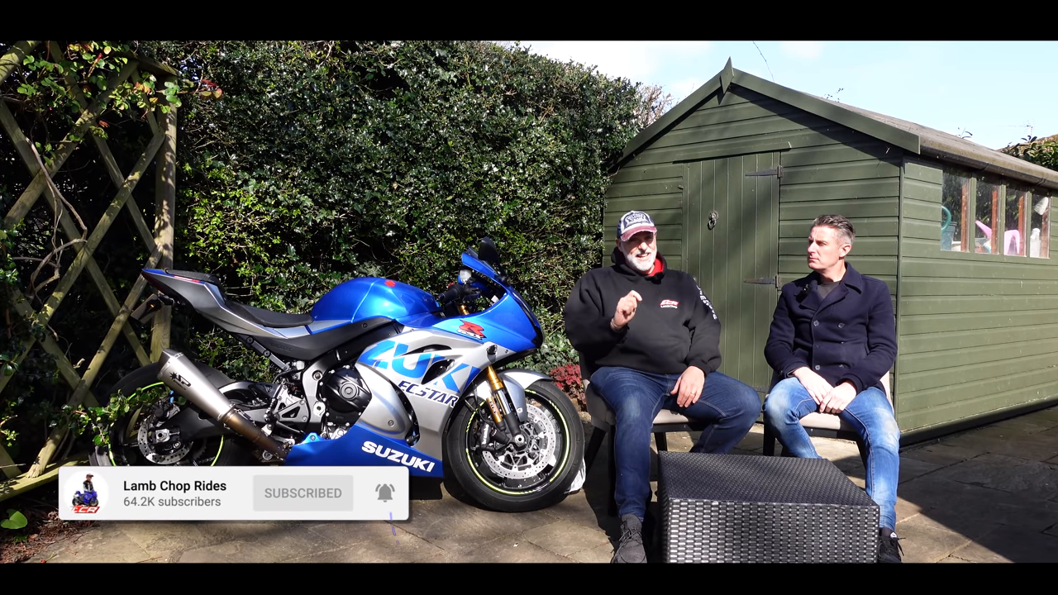